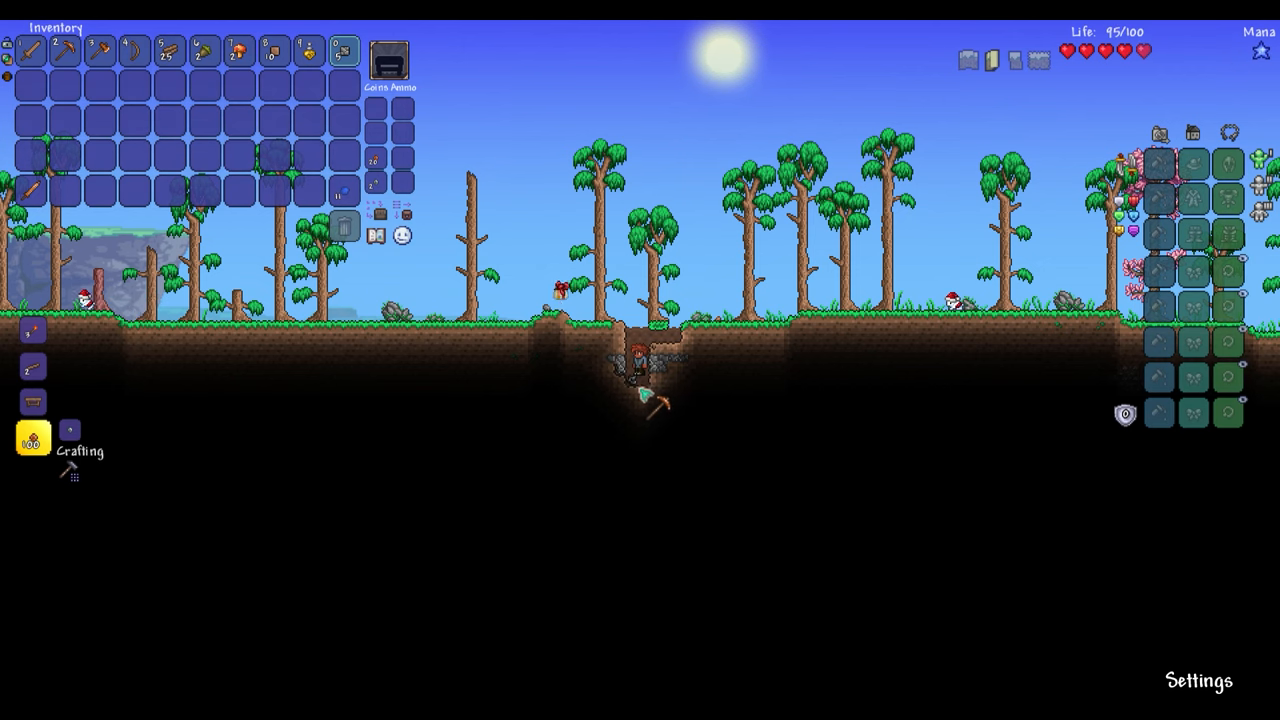
{"action": "mouse_move", "coordinate": [99, 190]}
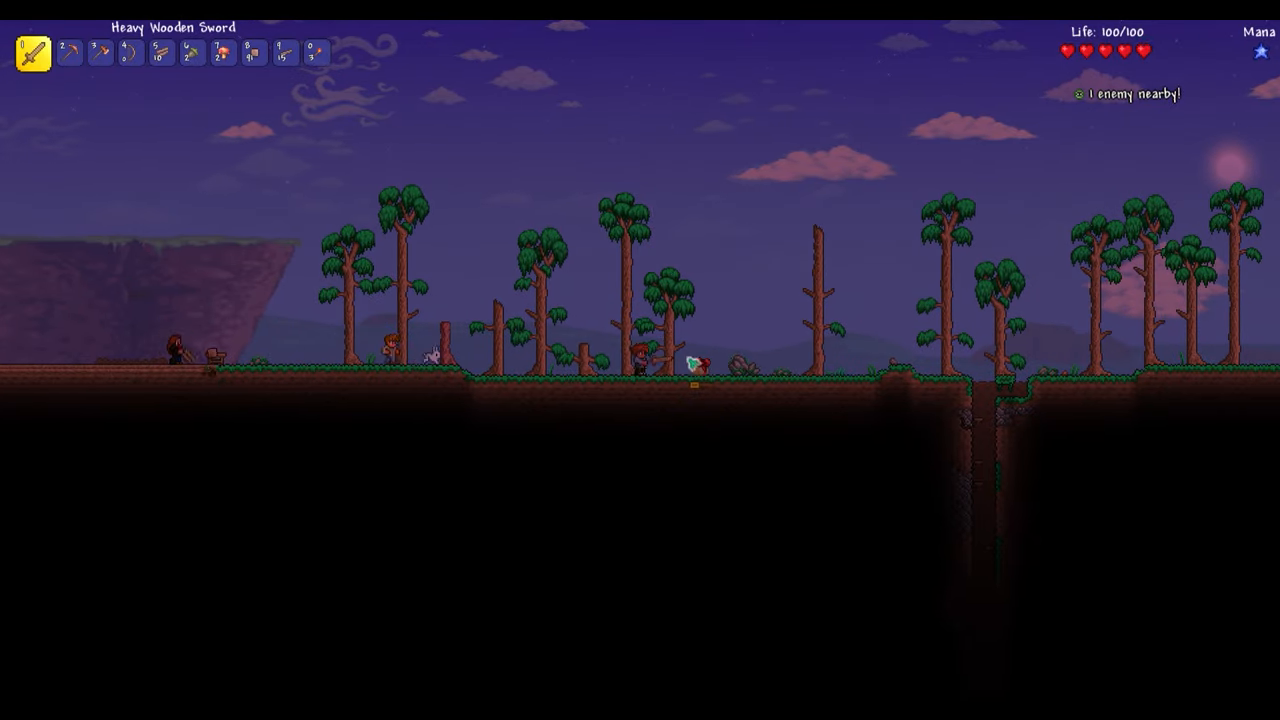
- Switch to hotbar slot 3 with the inventory closed on the dusk-lit surface
{"action": "key", "text": "3"}
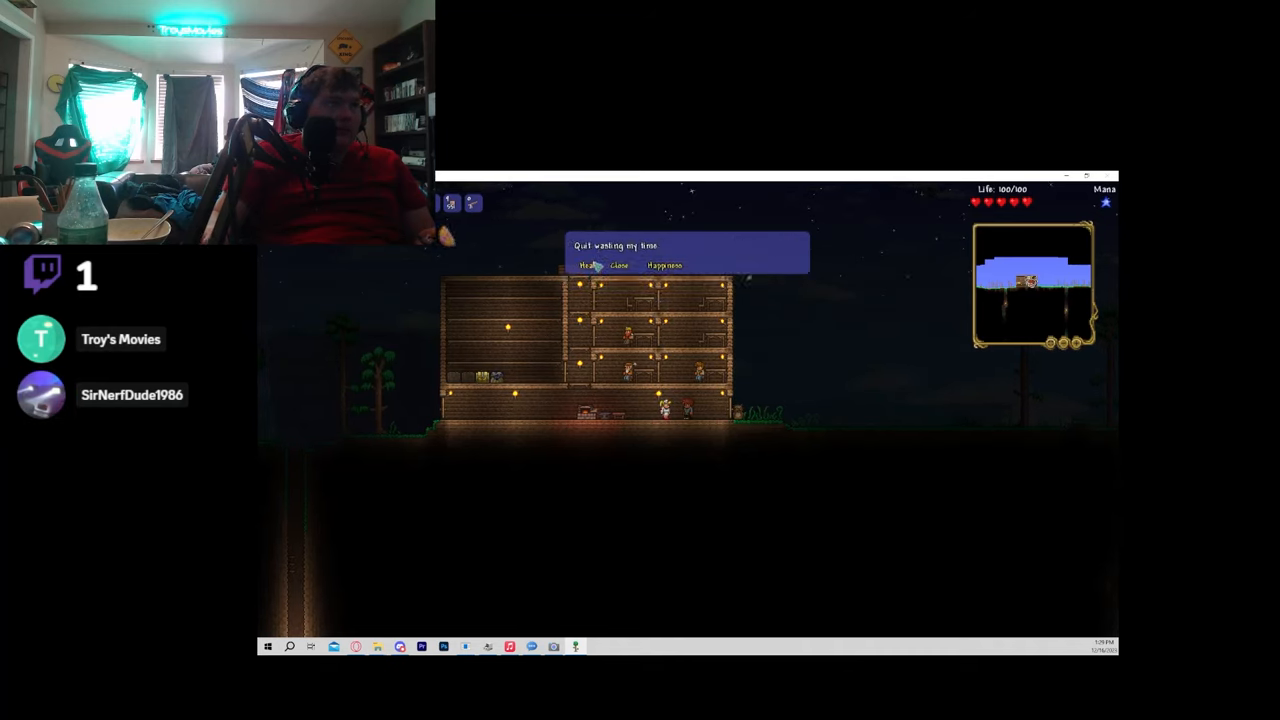
- Ask the Nurse for healing at full life, getting the plastic surgery reply
{"action": "left_click", "coordinate": [589, 264]}
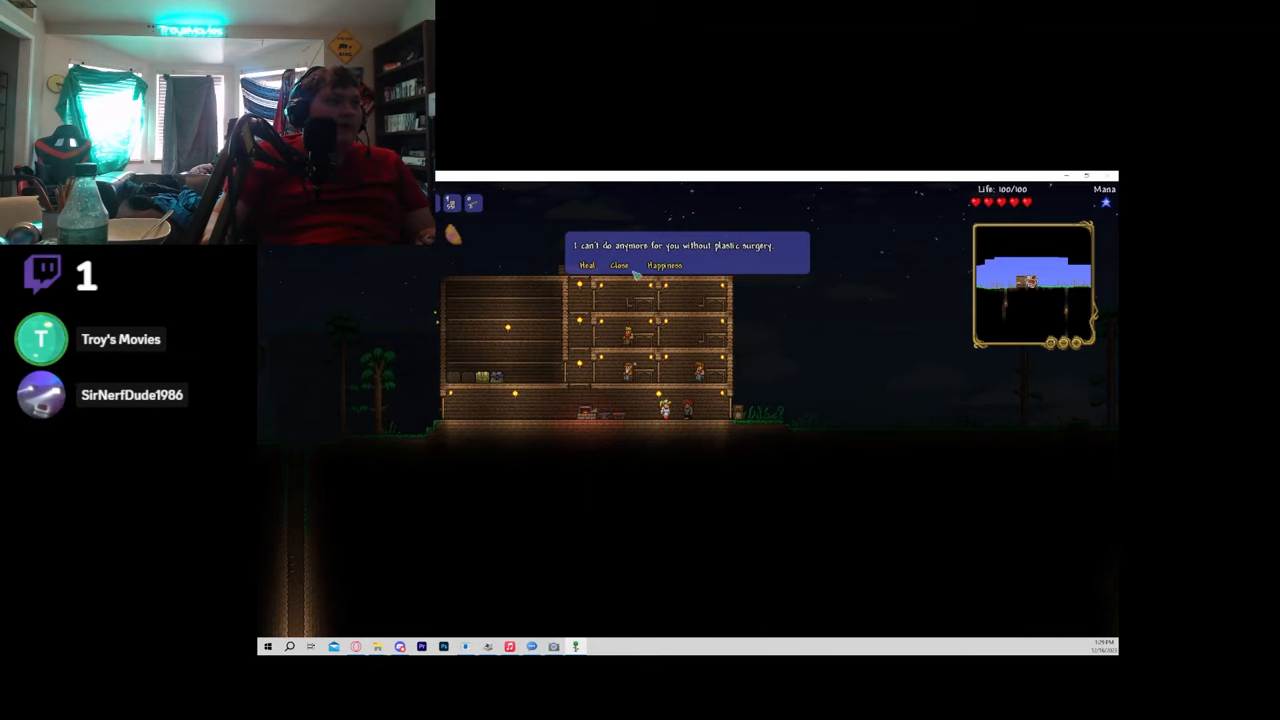
{"action": "left_click", "coordinate": [618, 265]}
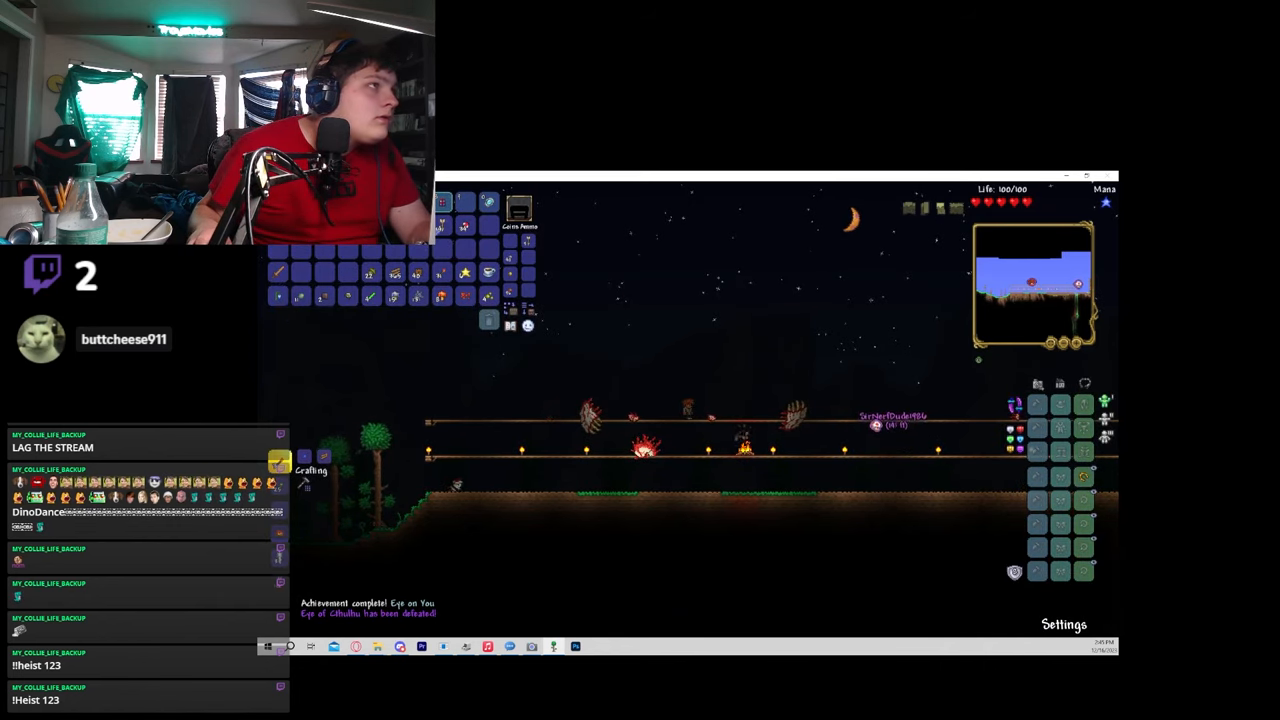
- Bring up the General settings menu while deep in the crimson caverns
{"action": "key", "text": "Escape"}
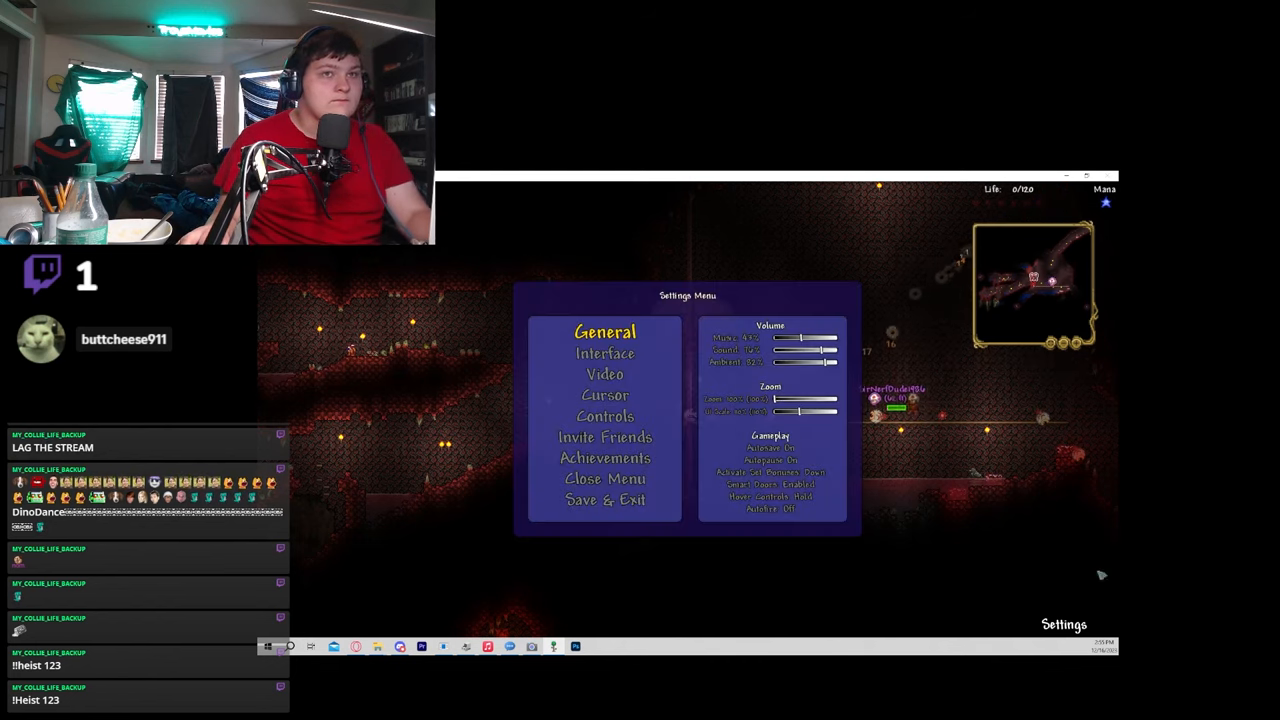
{"action": "left_click", "coordinate": [604, 499]}
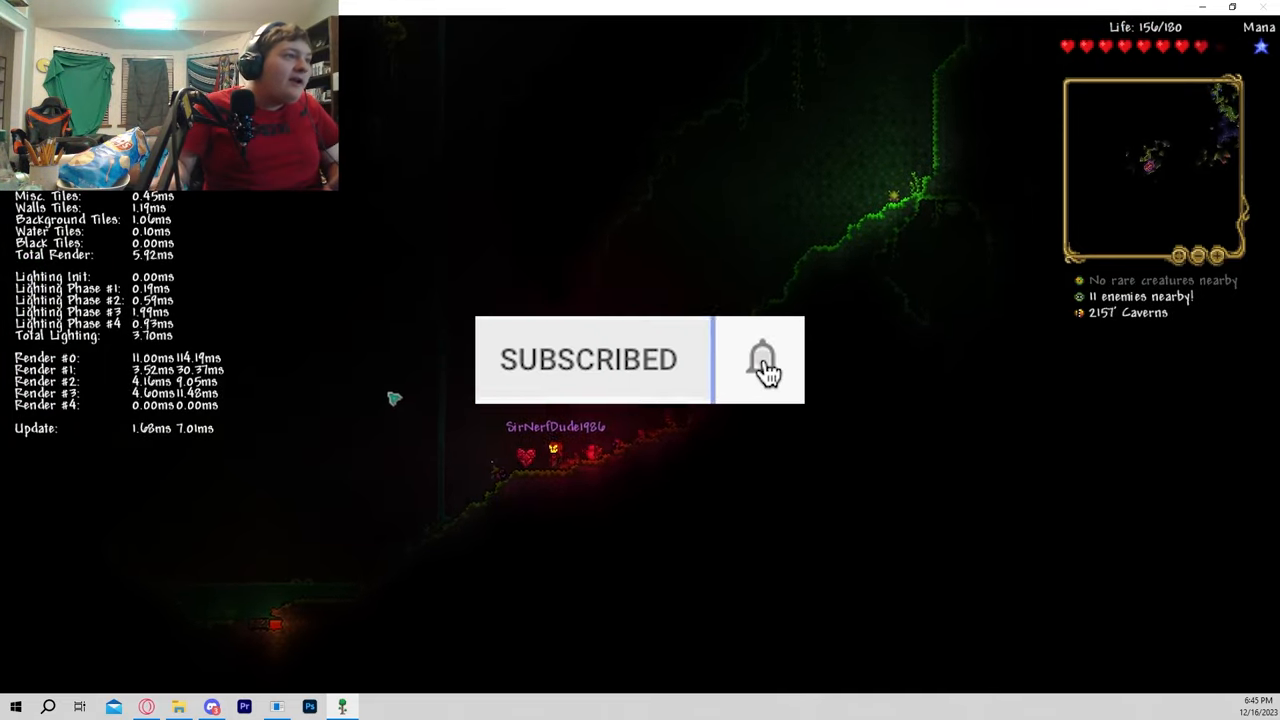
- Attack an enemy in the jungle caverns while searching for life crystals
{"action": "left_click", "coordinate": [762, 360]}
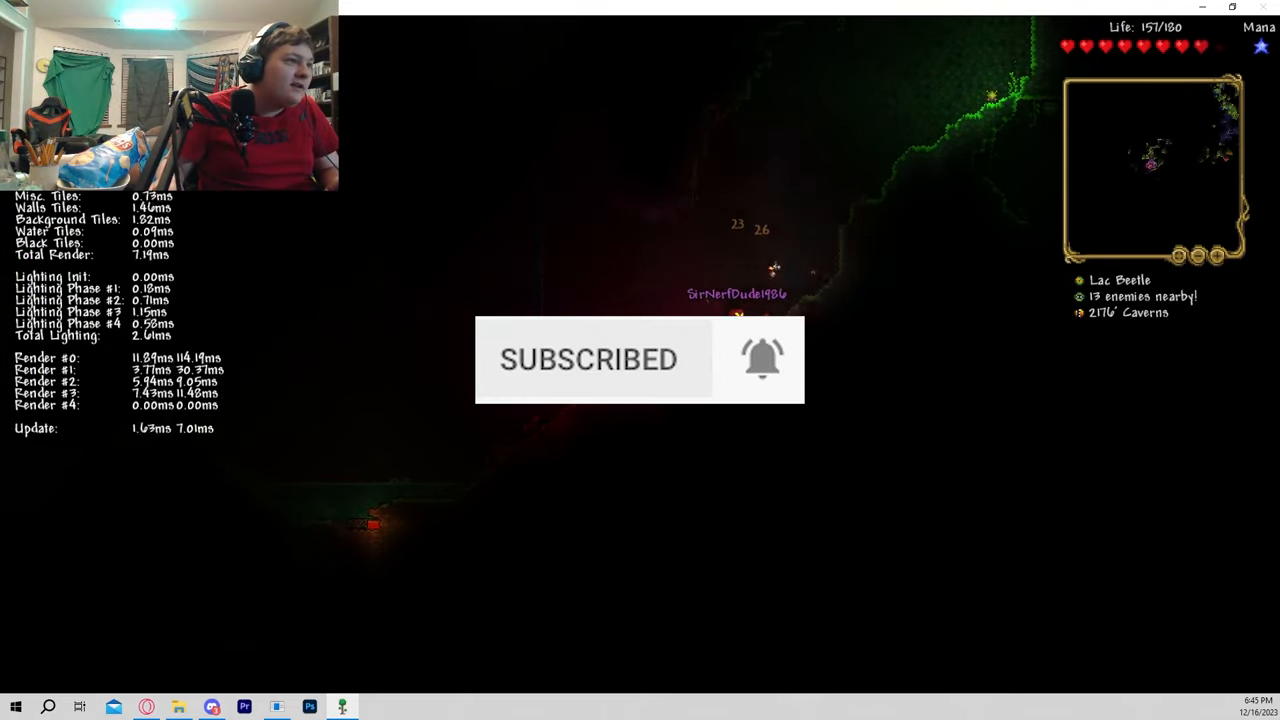